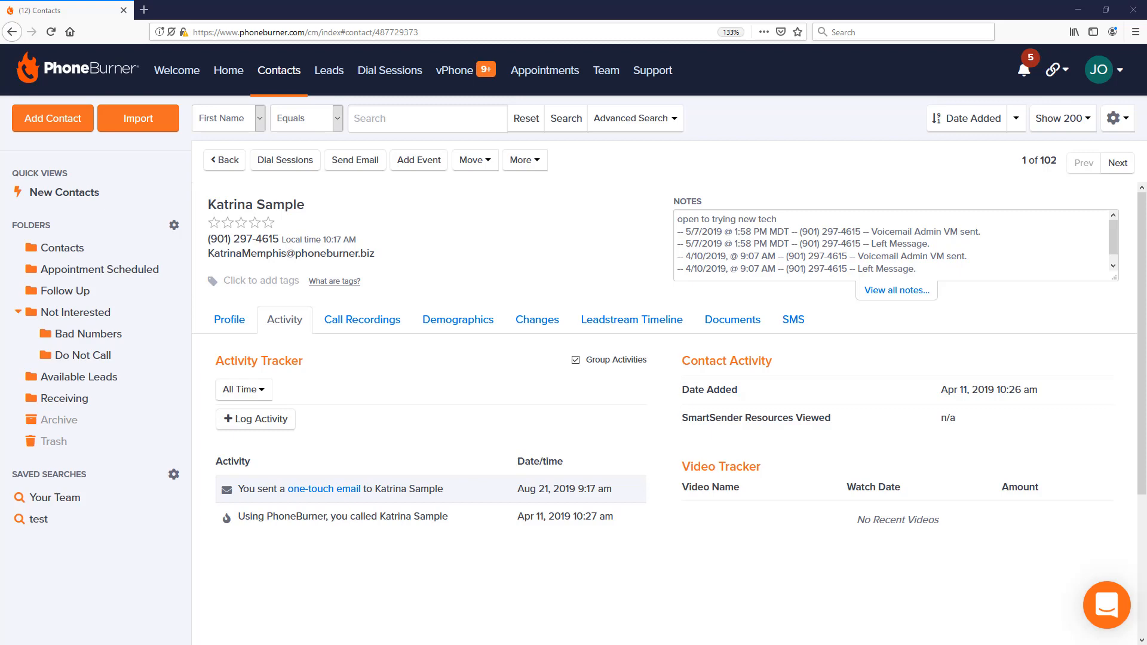
mouse_move(225, 159)
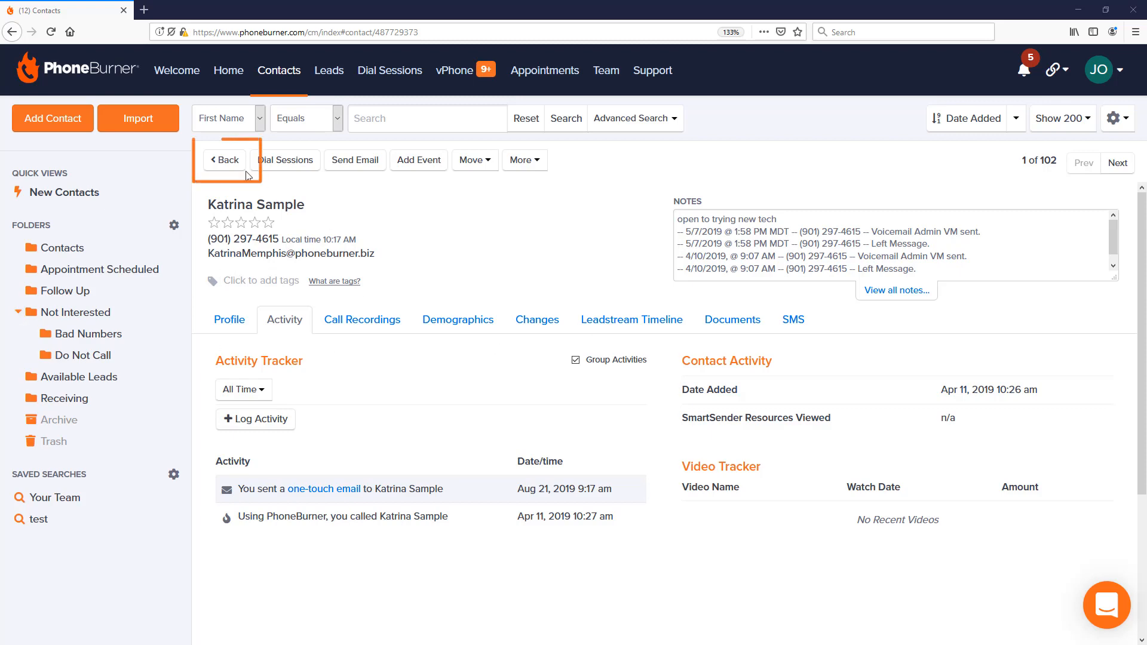
Return to the contacts list and check all 101 listed contacts.
left_click(223, 159)
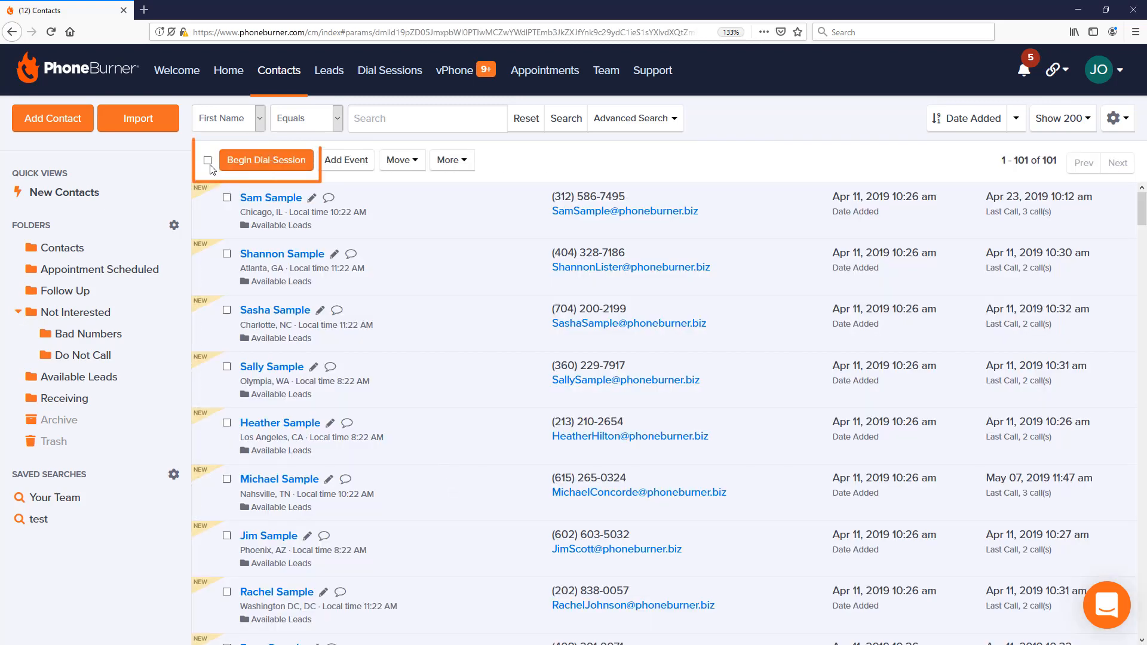
left_click(208, 160)
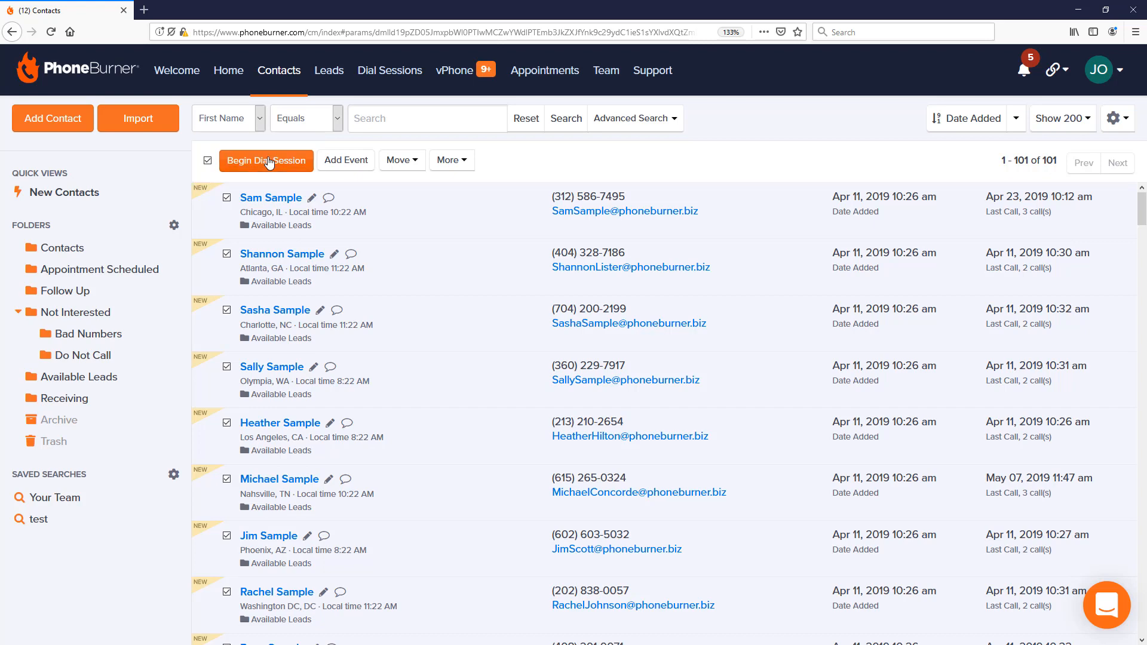
Begin a dial session on the checked contacts and start calling Sam Sample.
left_click(266, 160)
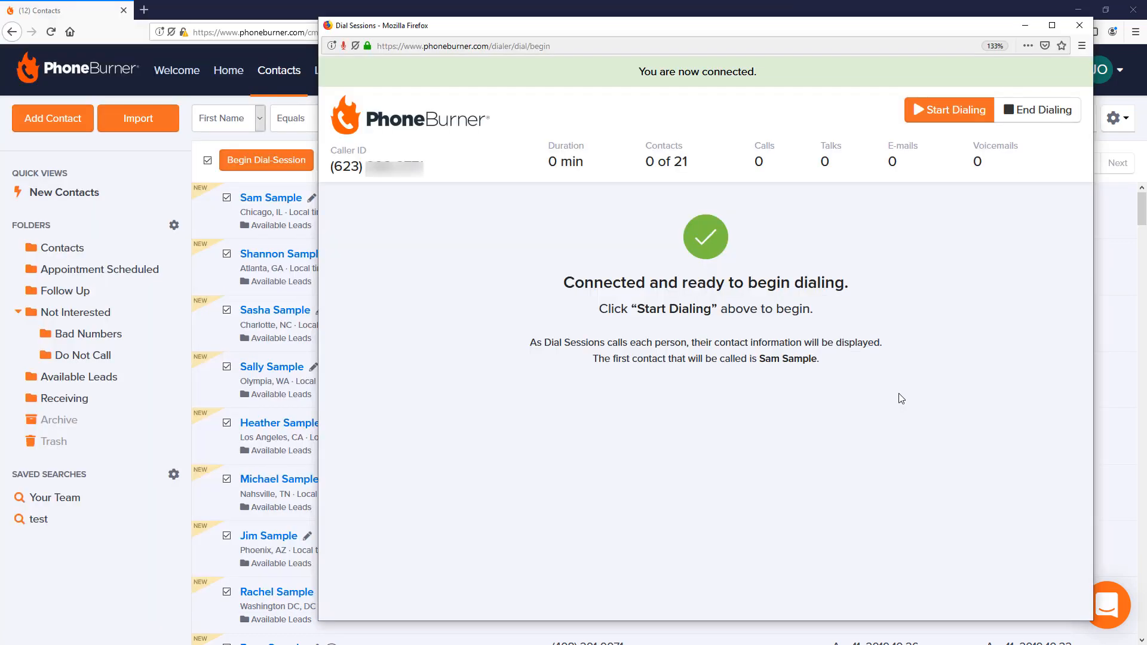
mouse_move(986, 108)
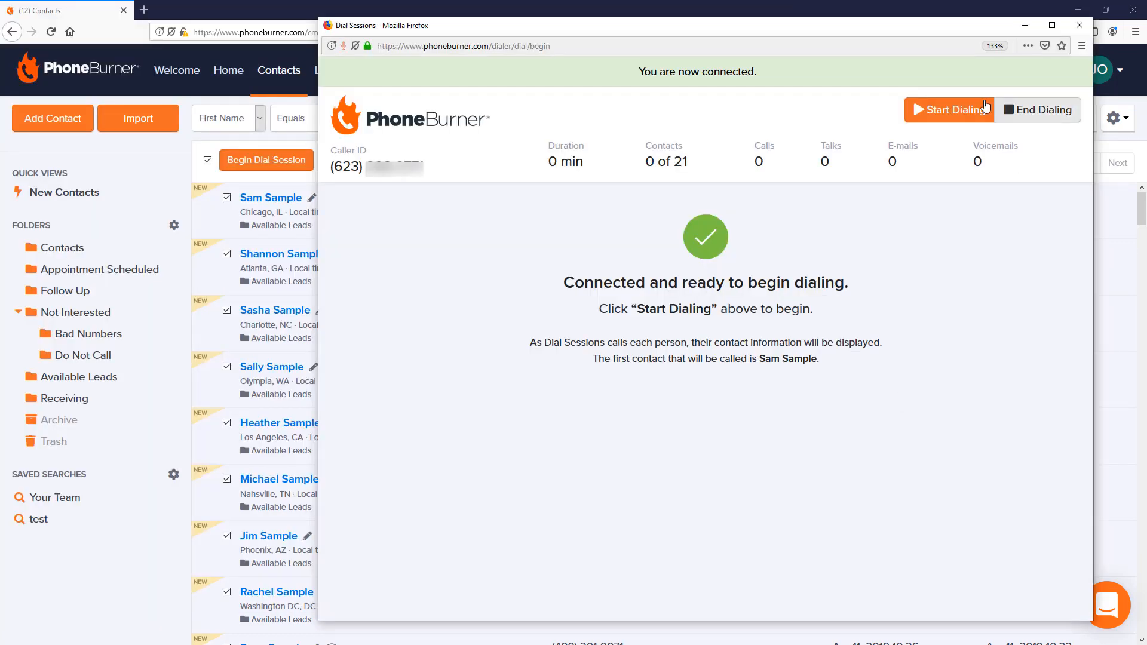
left_click(949, 109)
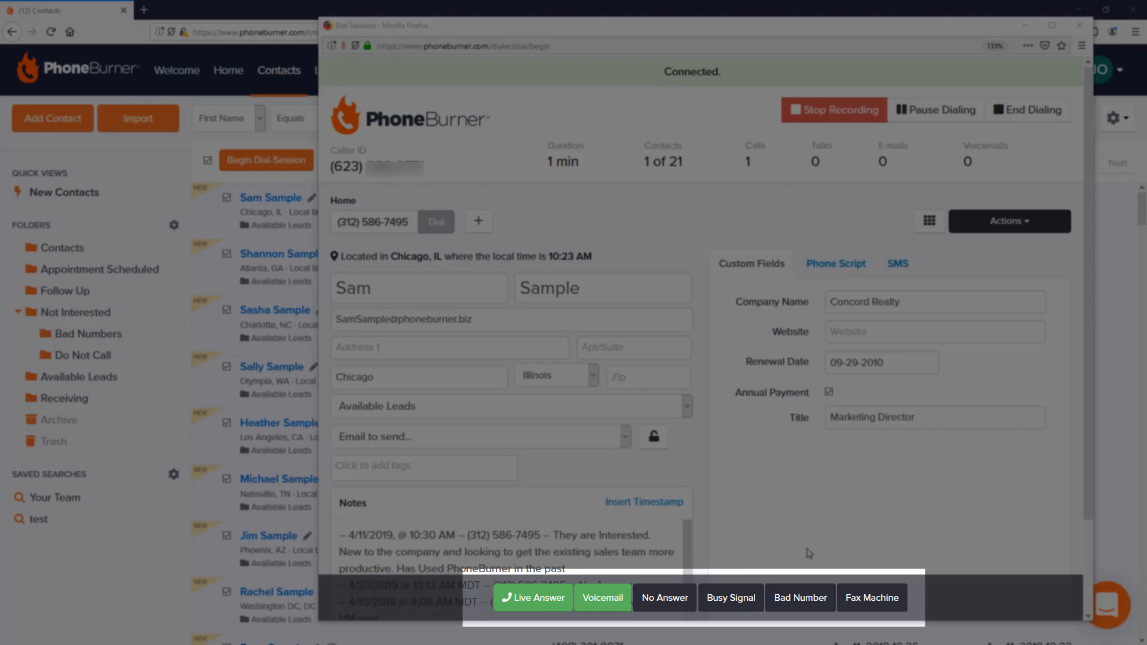
mouse_move(836, 489)
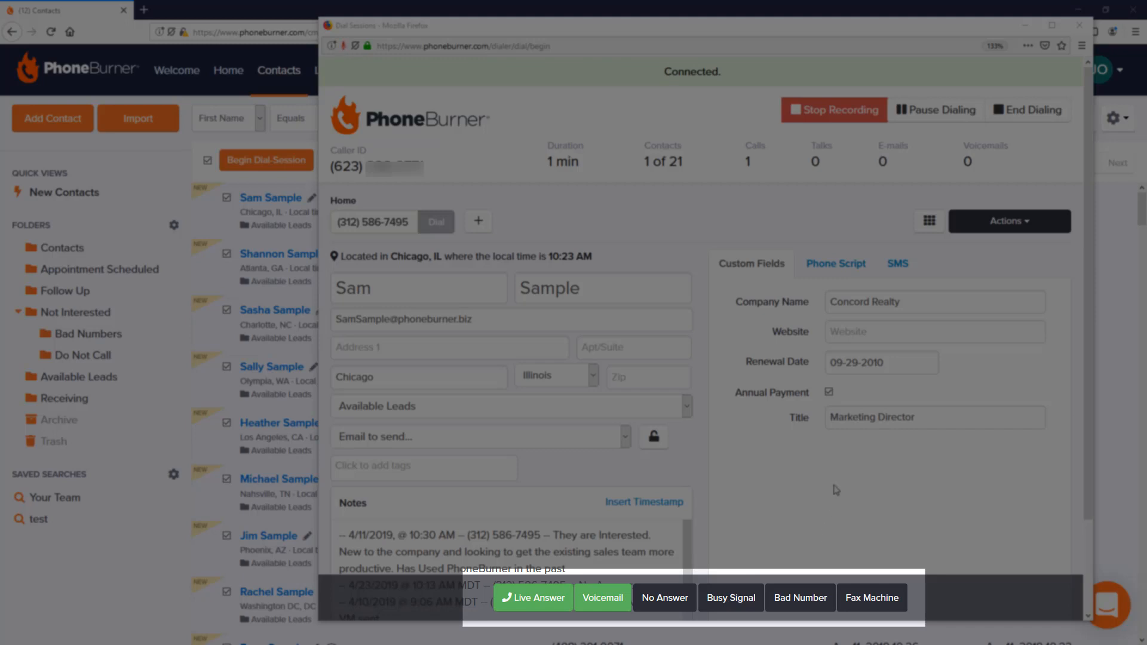
mouse_move(603, 597)
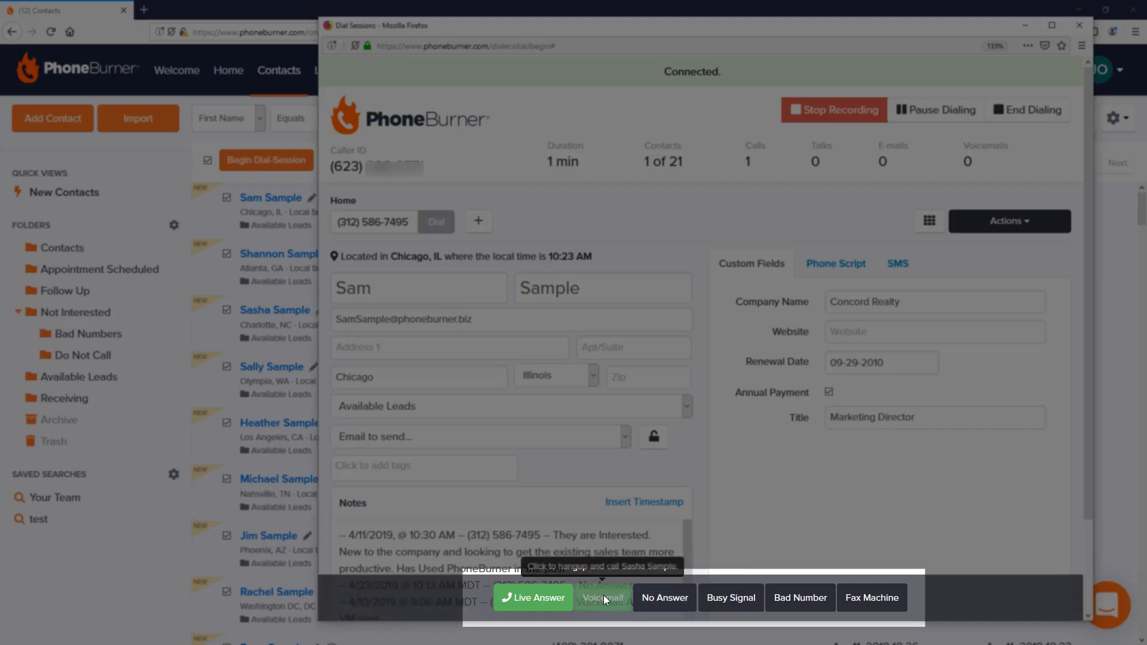
Log Sam Sample as voicemail and Sasha Sample as no answer, advancing to Sally Sample.
left_click(602, 597)
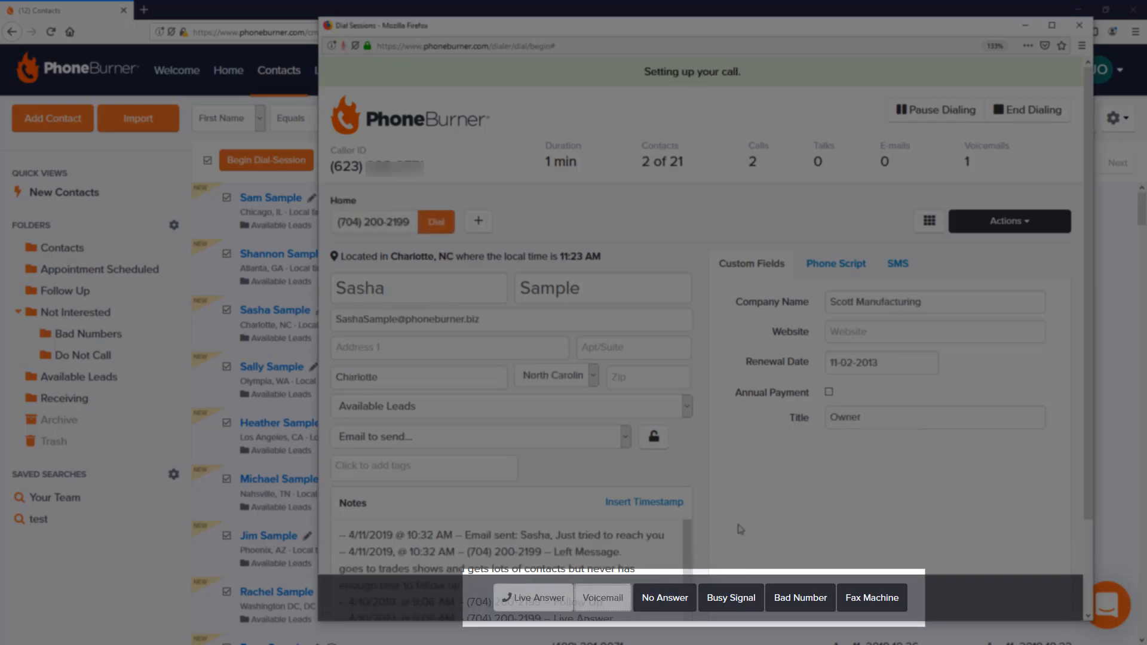
left_click(532, 598)
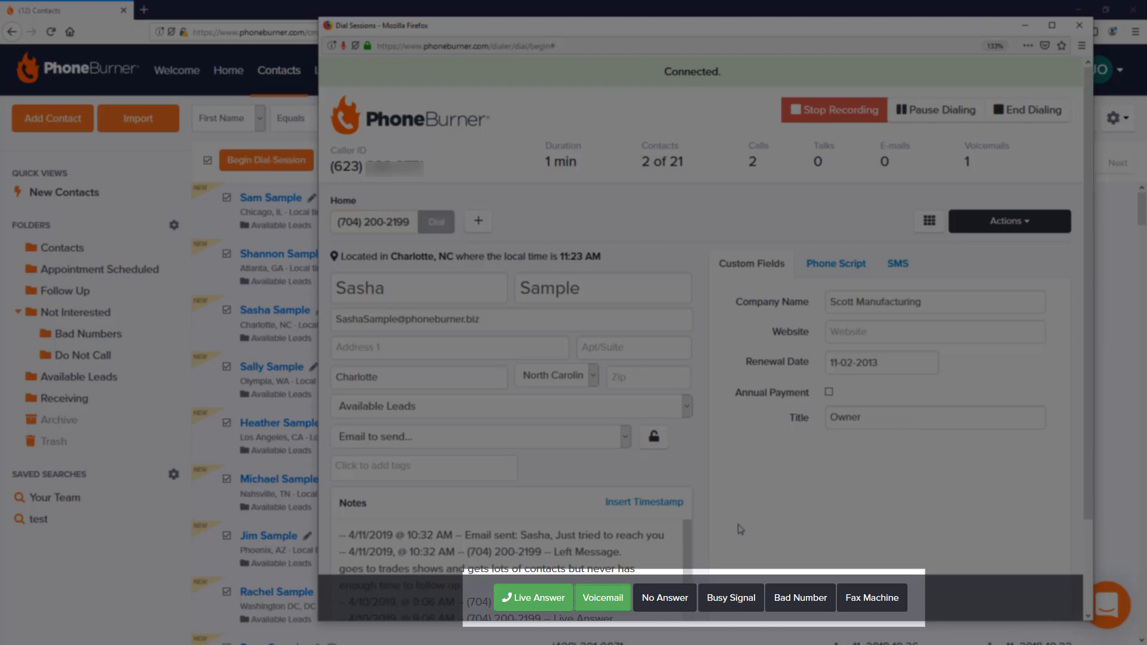
mouse_move(779, 460)
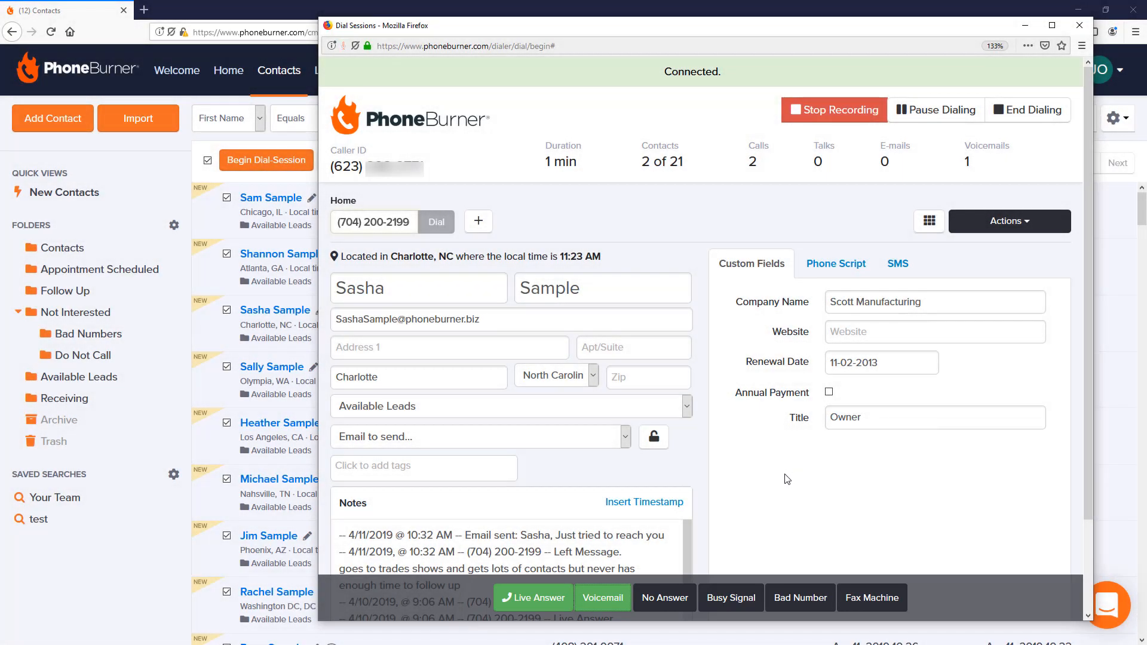
mouse_move(867, 211)
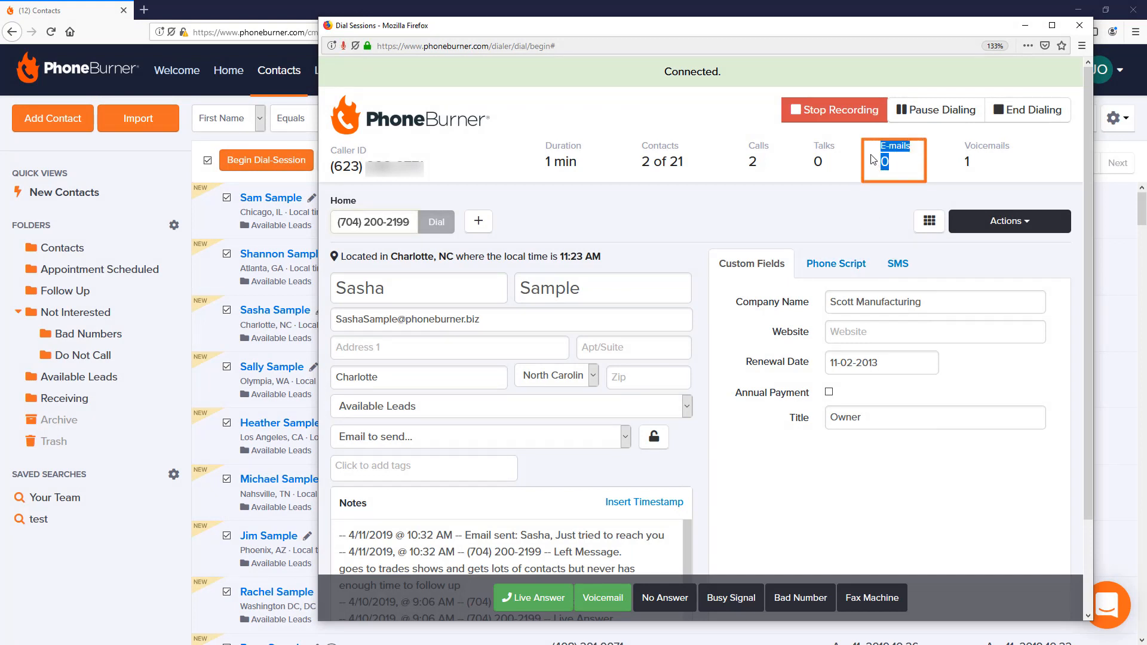
mouse_move(682, 585)
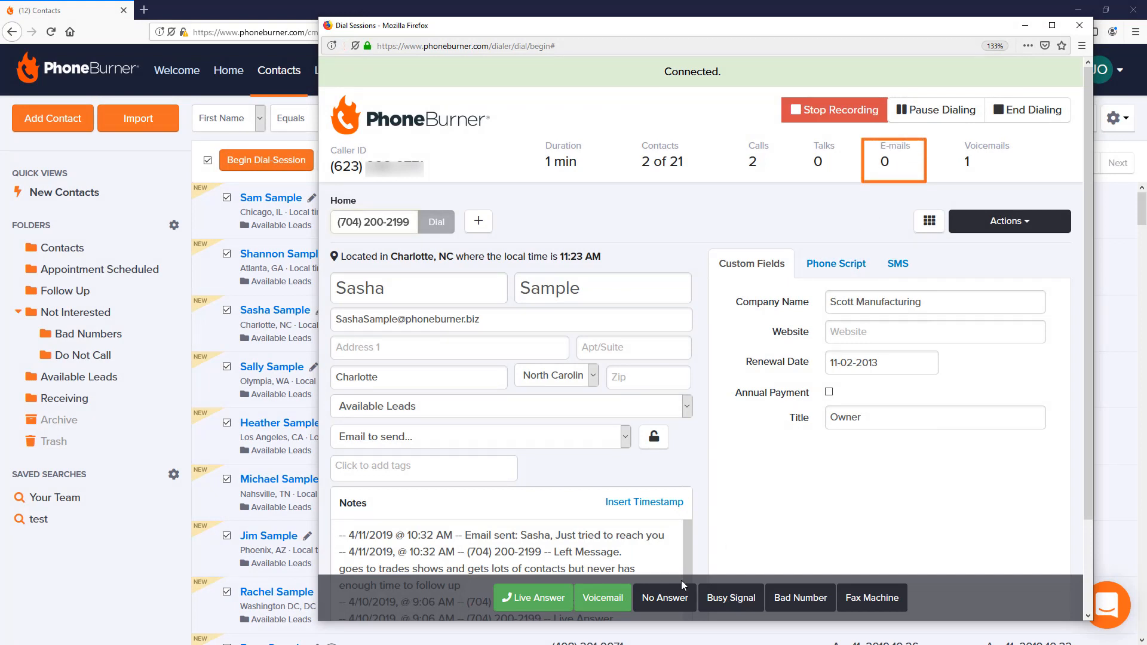
left_click(665, 597)
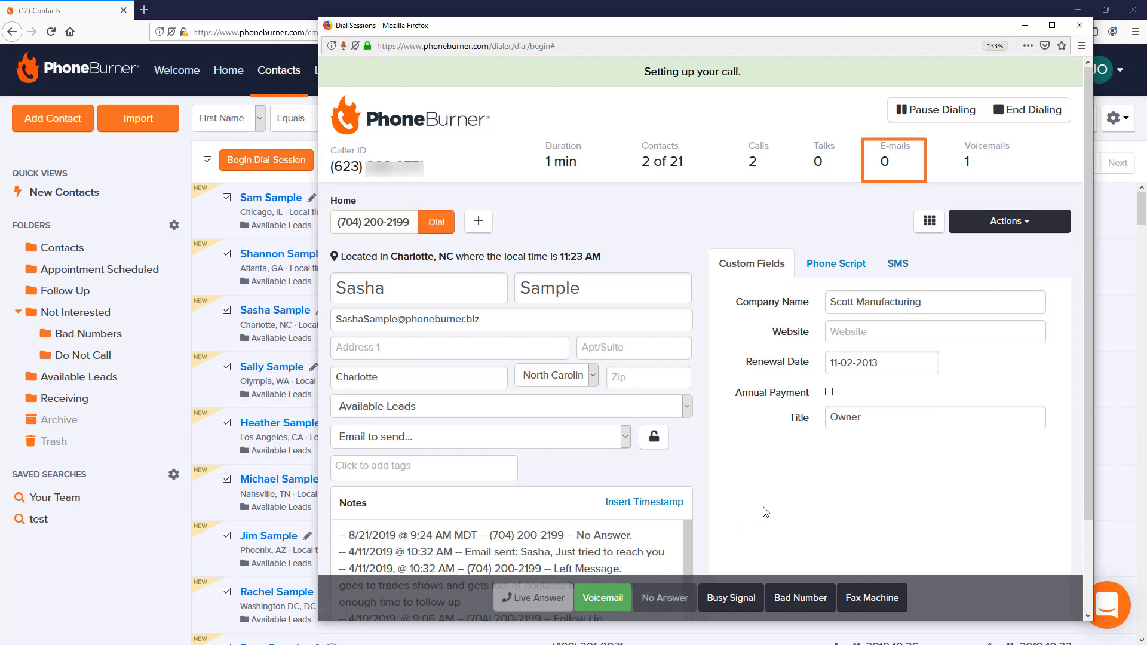
left_click(602, 598)
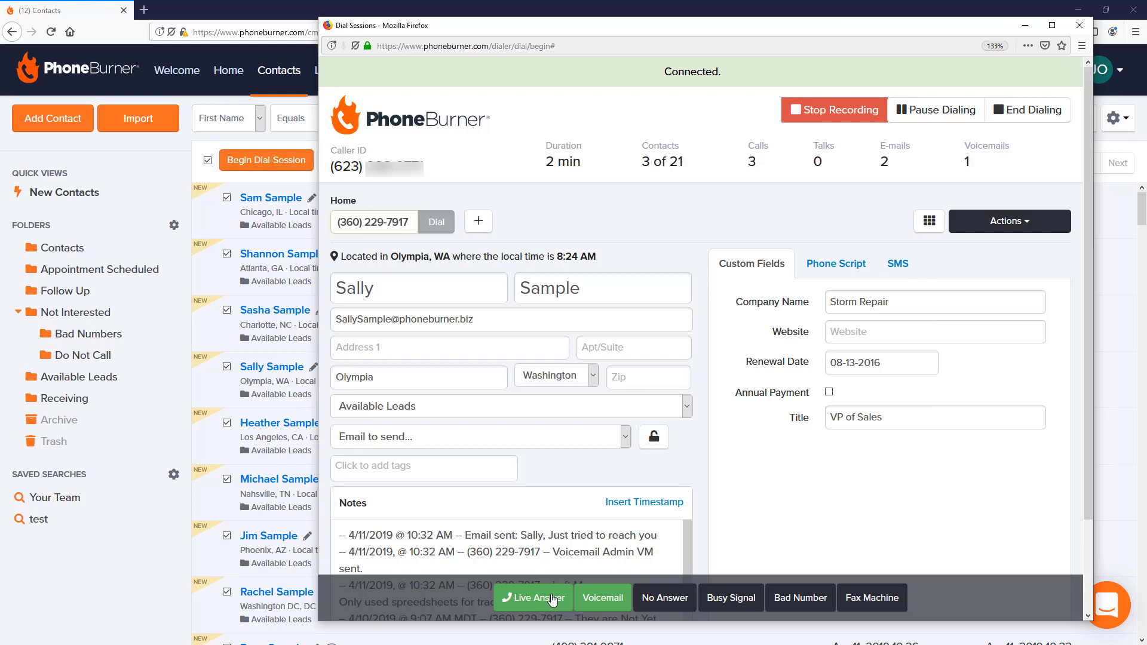
Record Sally's call as a live answer and queue the 'Live Answer Interested' email.
left_click(533, 597)
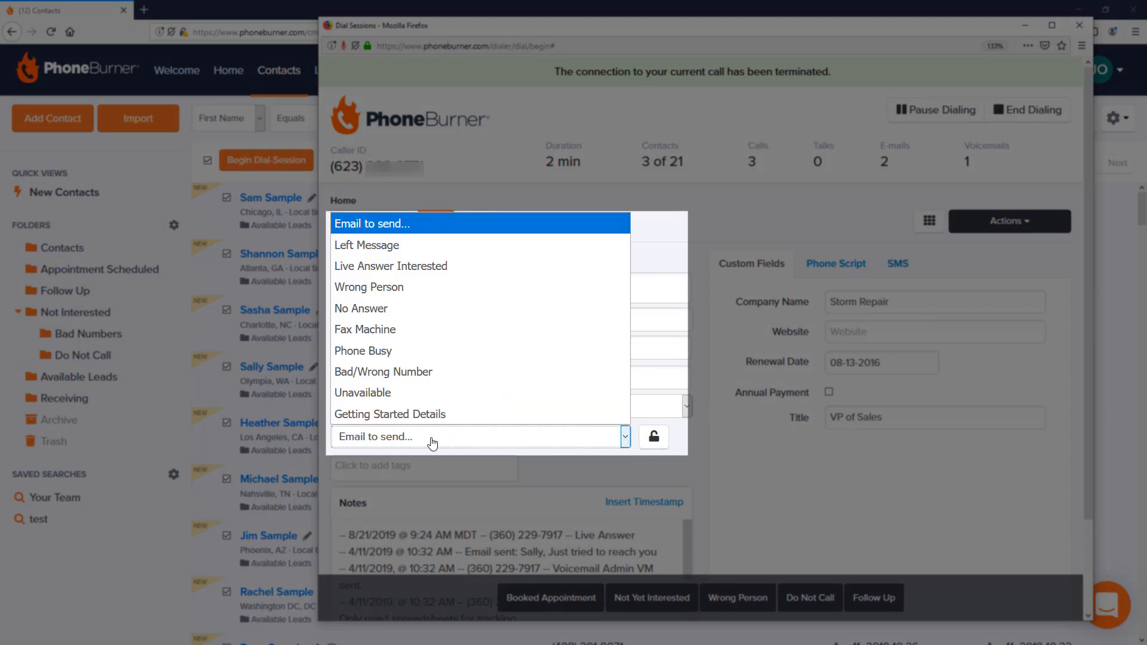
mouse_move(388, 245)
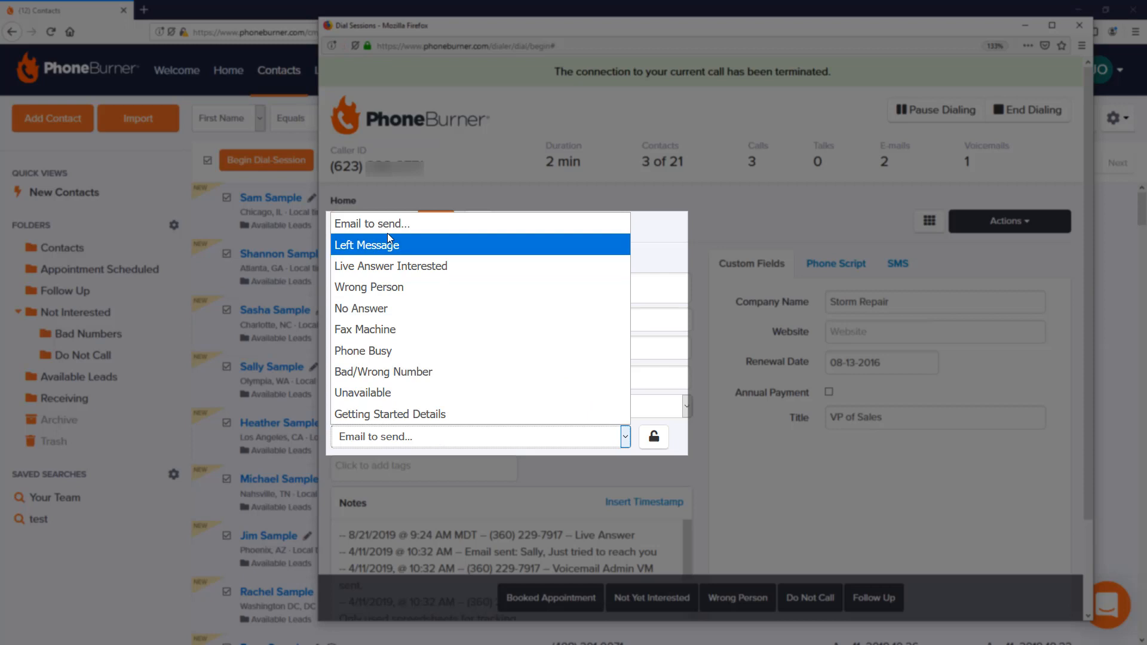
mouse_move(391, 308)
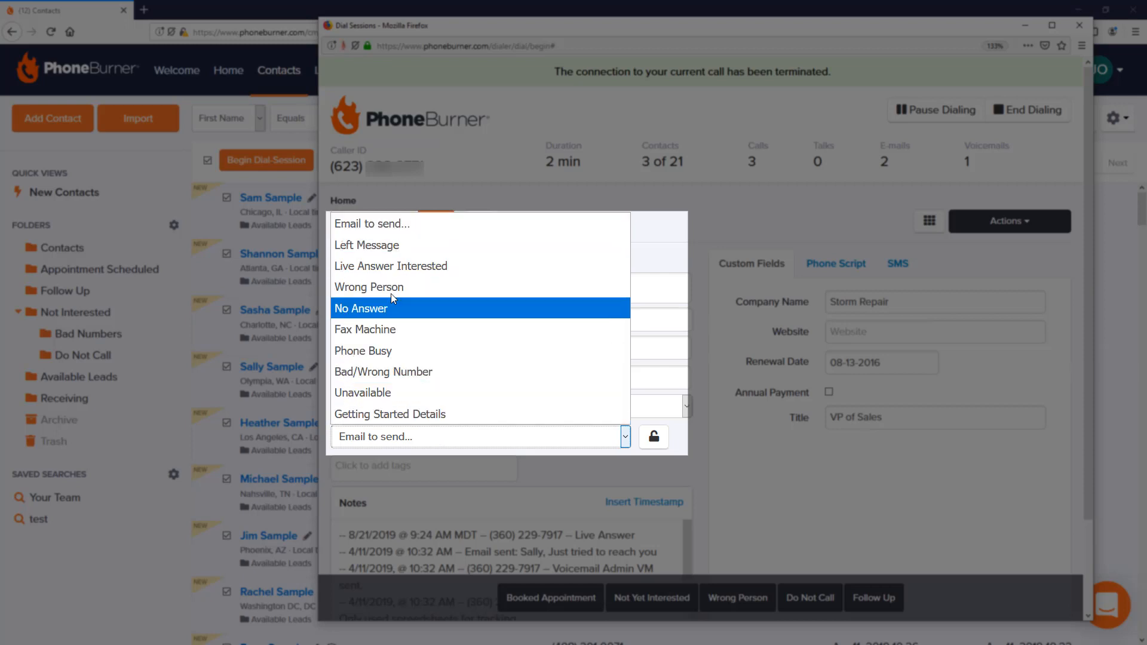
mouse_move(469, 372)
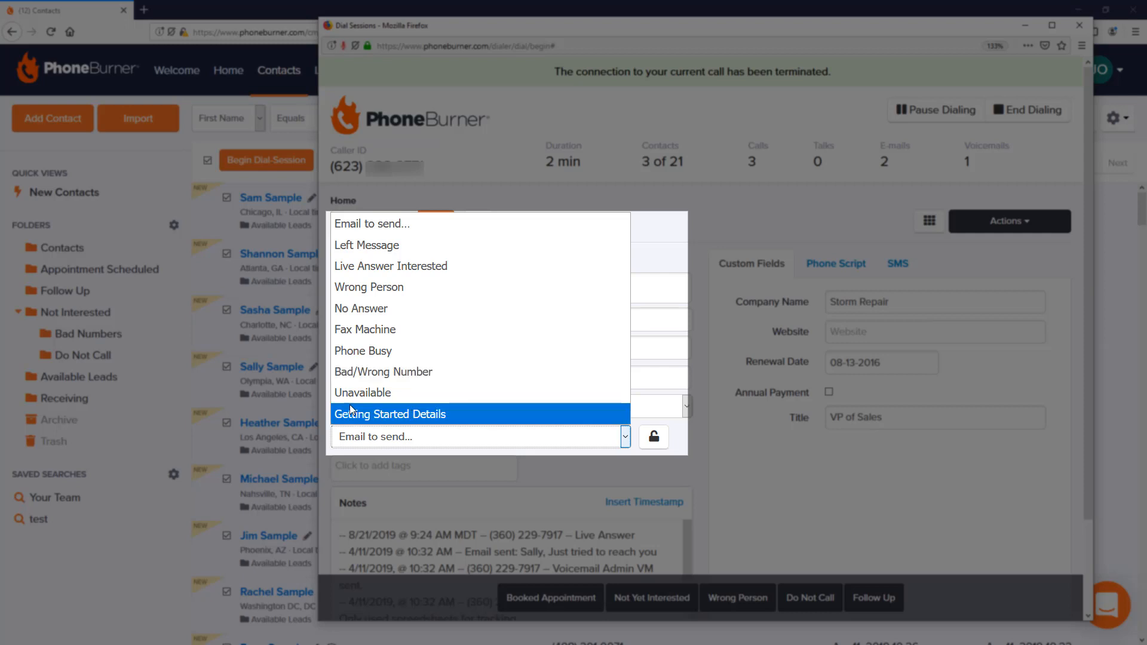
mouse_move(397, 424)
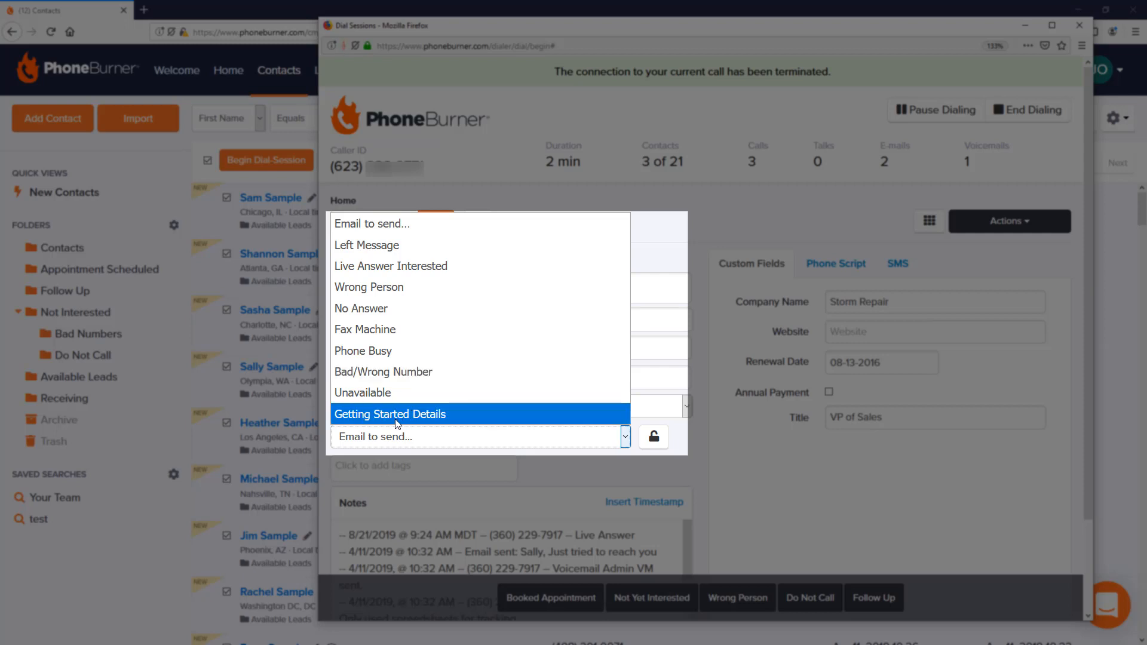
mouse_move(549, 597)
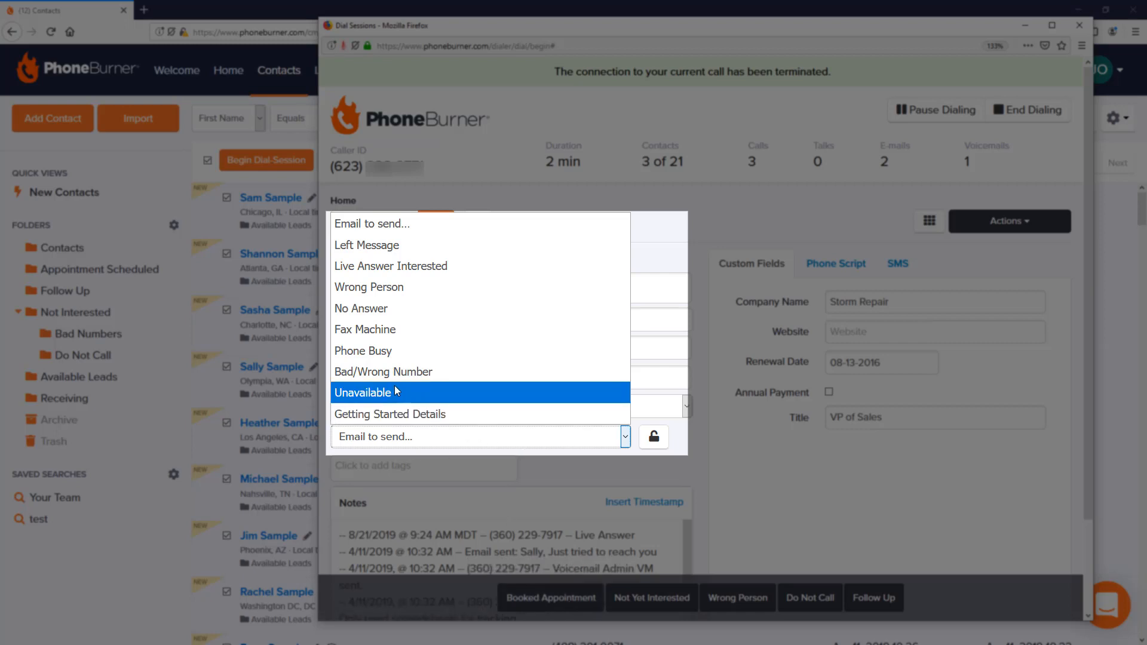
mouse_move(391, 265)
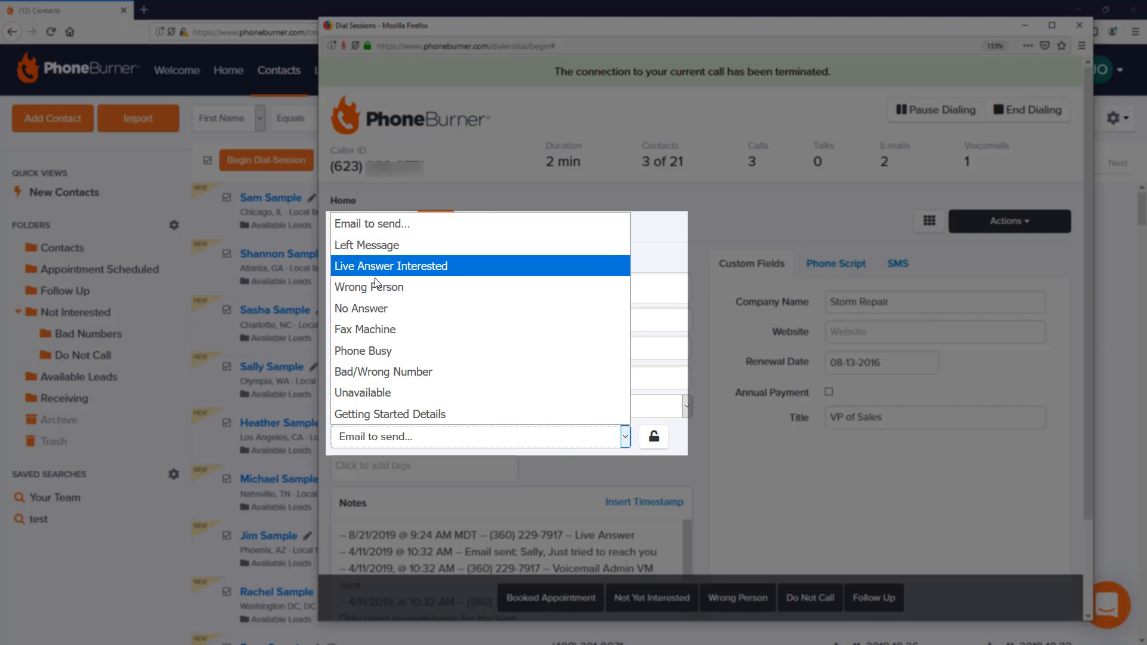
left_click(391, 265)
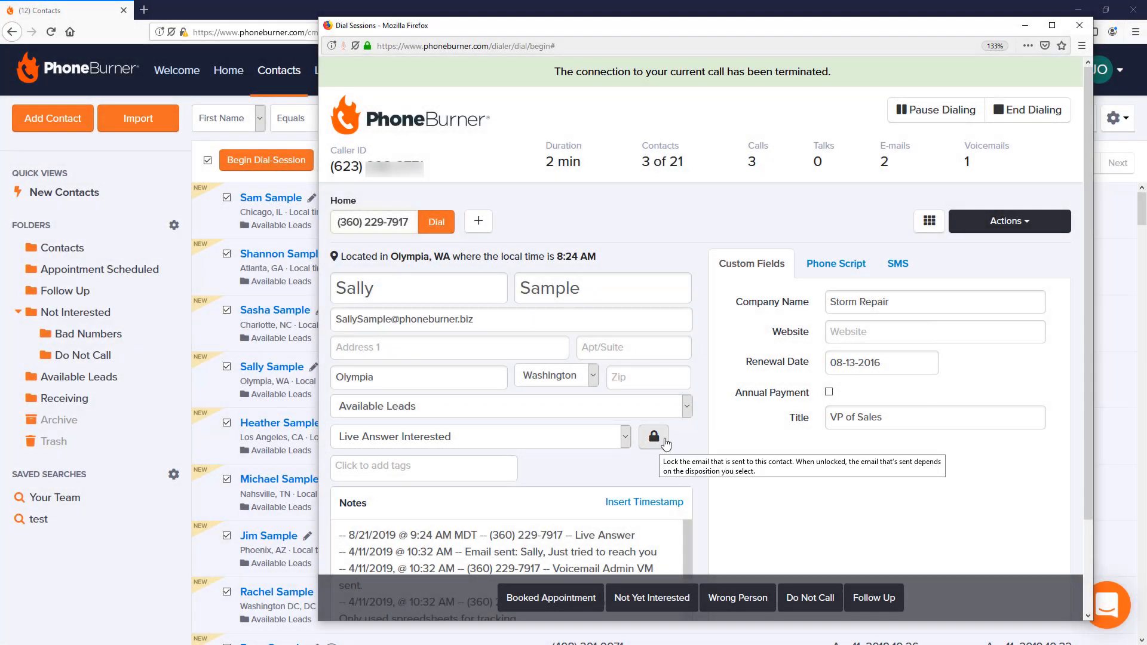
mouse_move(471, 437)
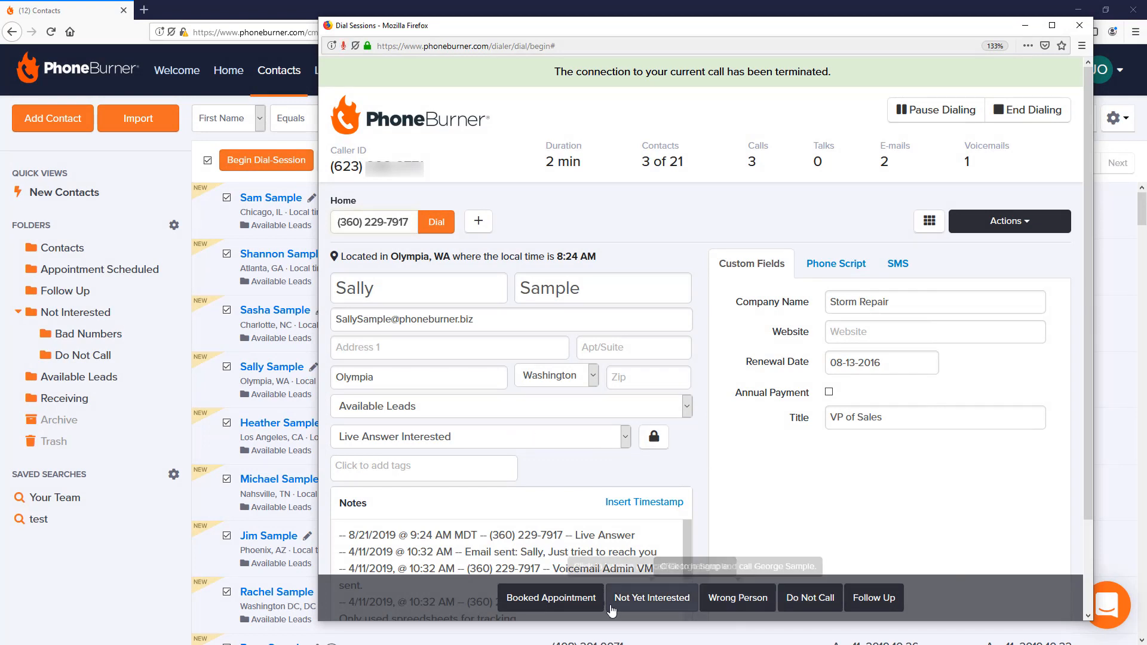
mouse_move(810, 608)
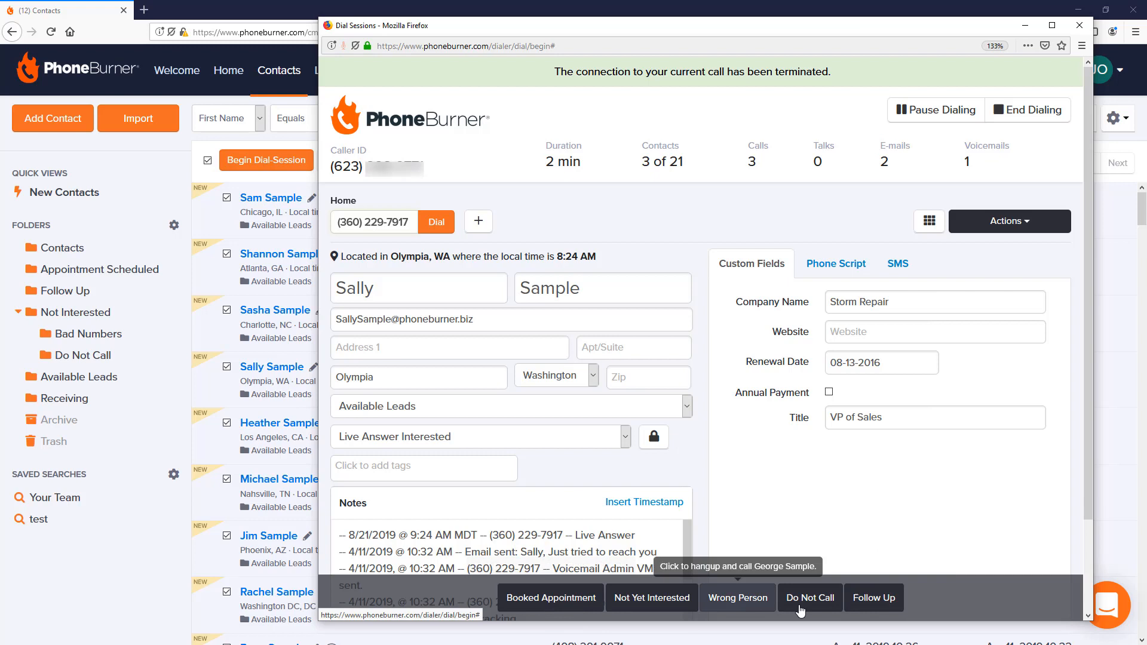
mouse_move(626, 444)
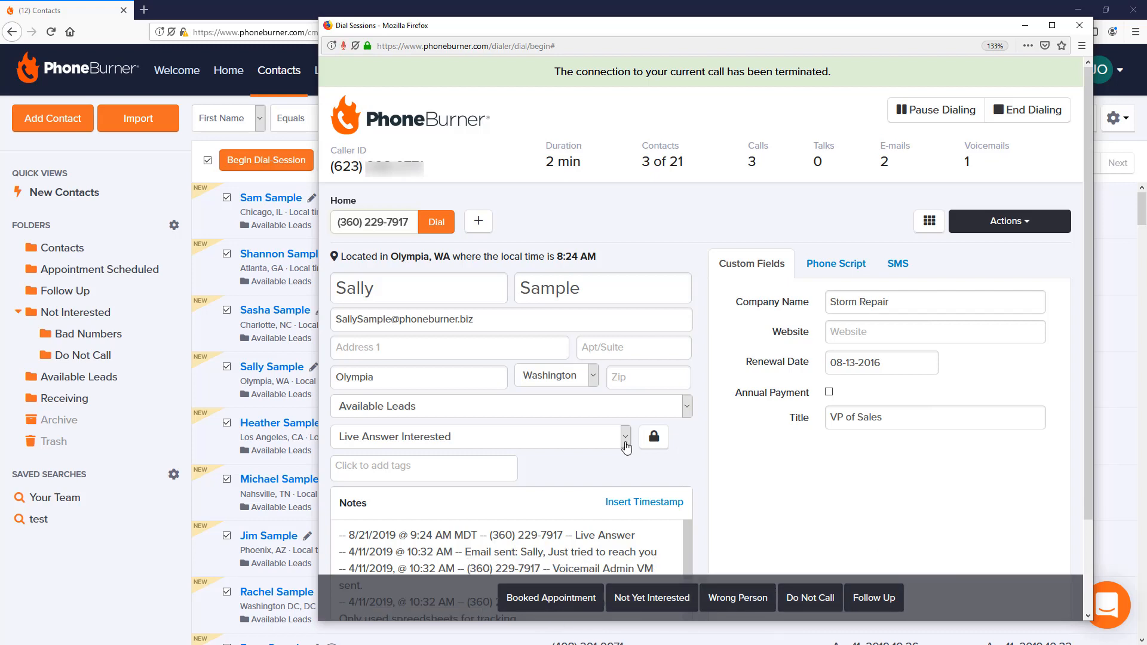
left_click(624, 437)
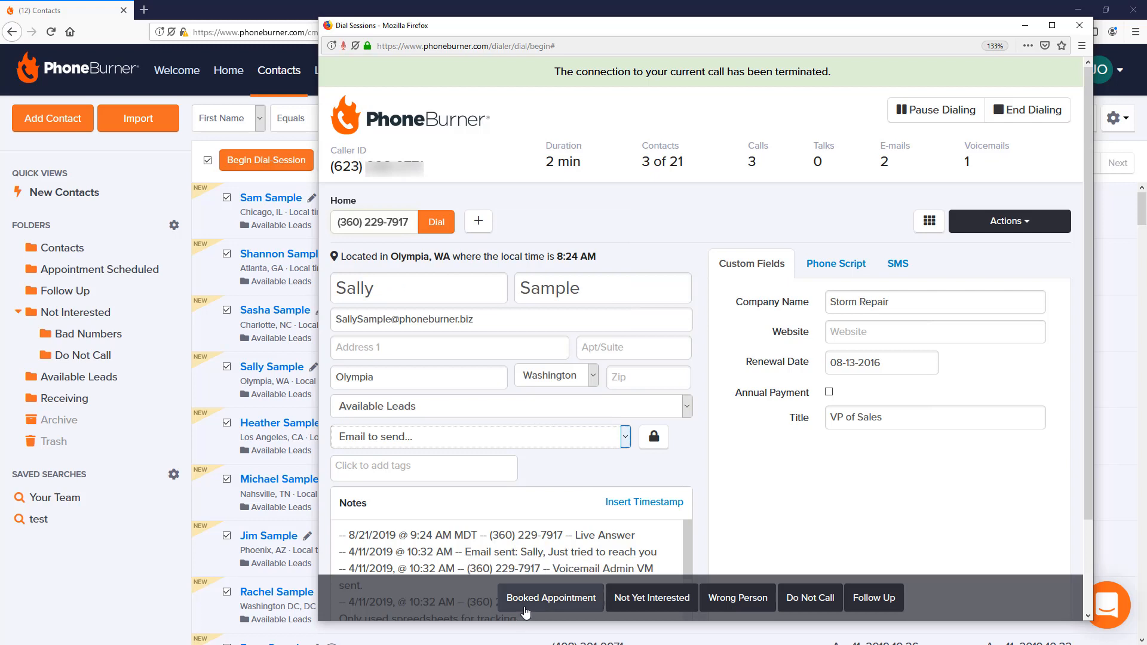
mouse_move(396, 466)
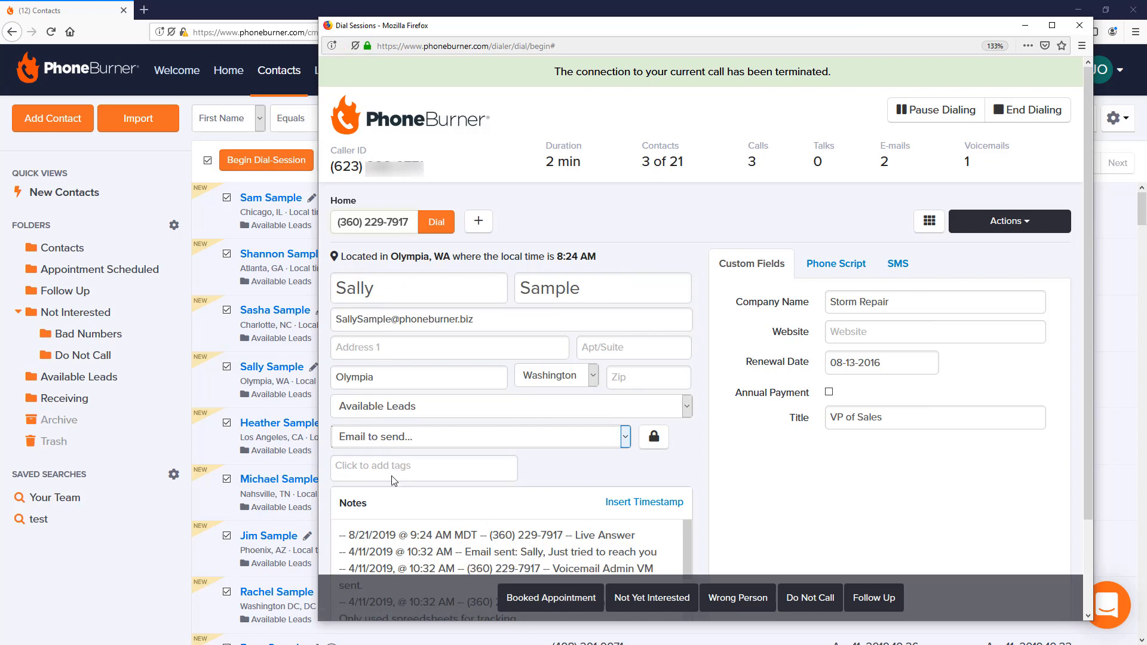
mouse_move(418, 444)
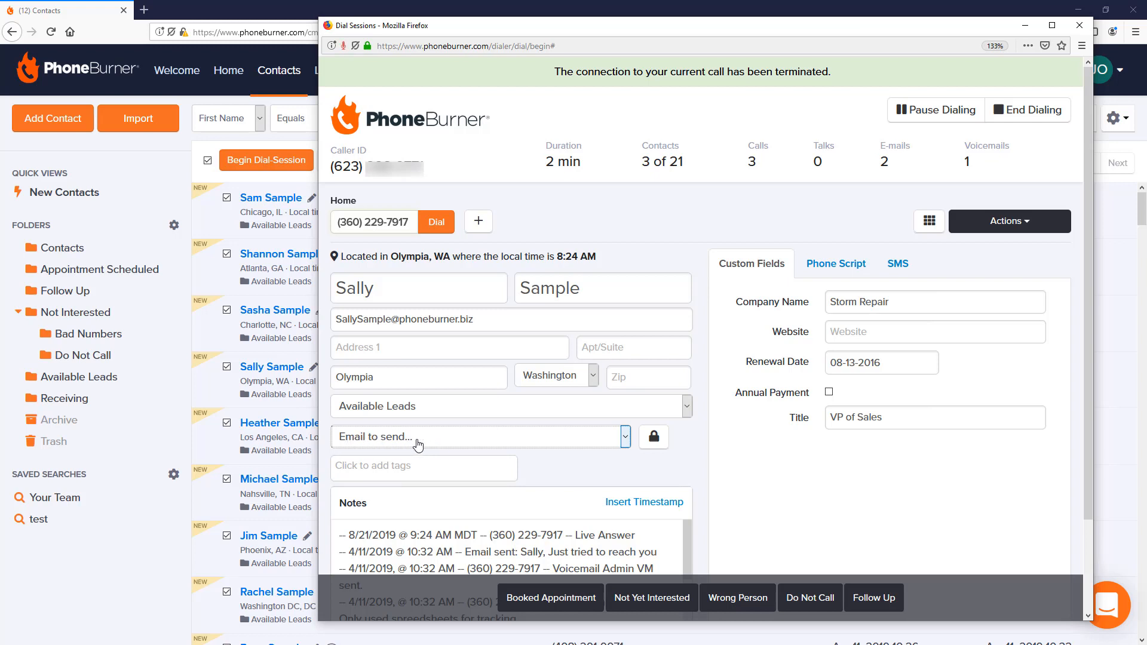
mouse_move(693, 516)
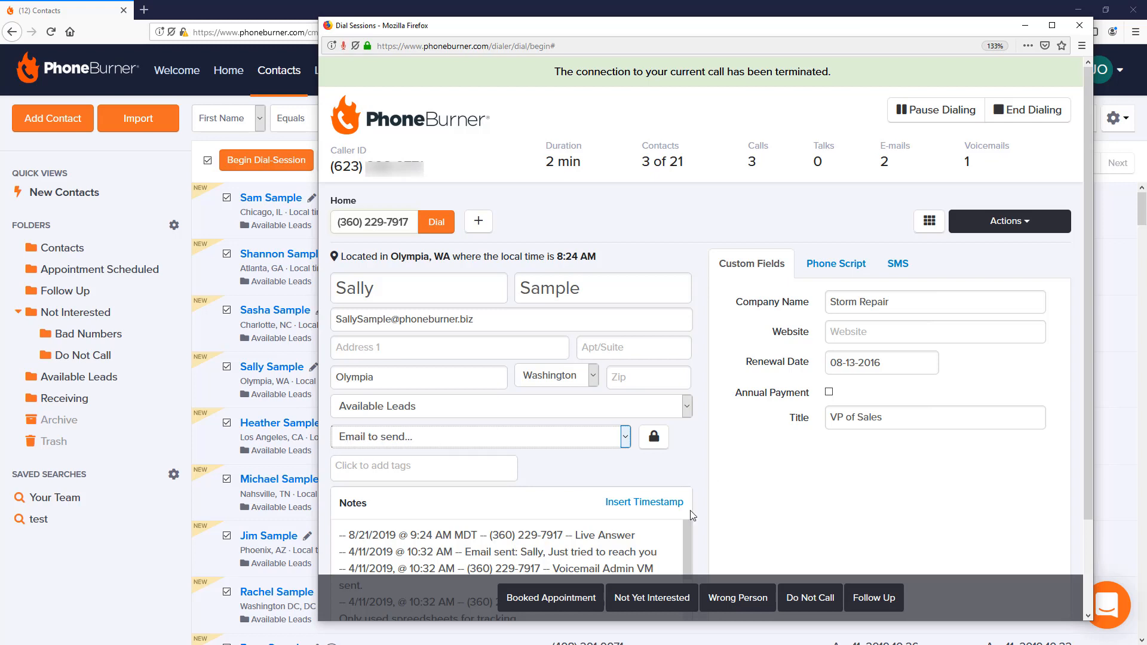
mouse_move(550, 597)
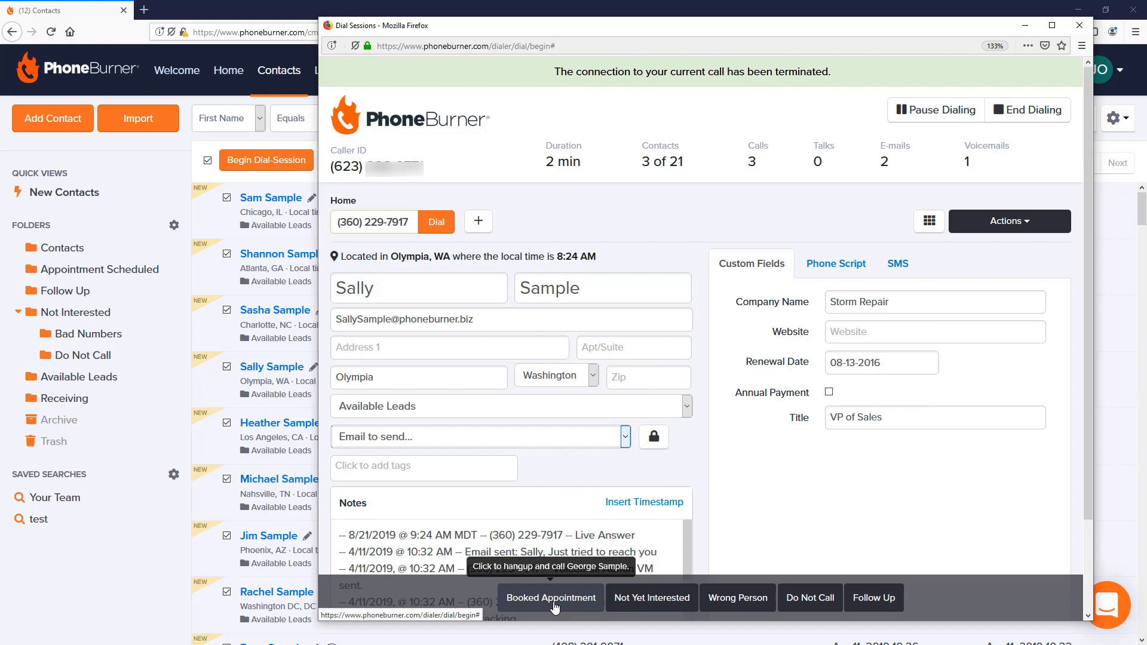
left_click(1008, 221)
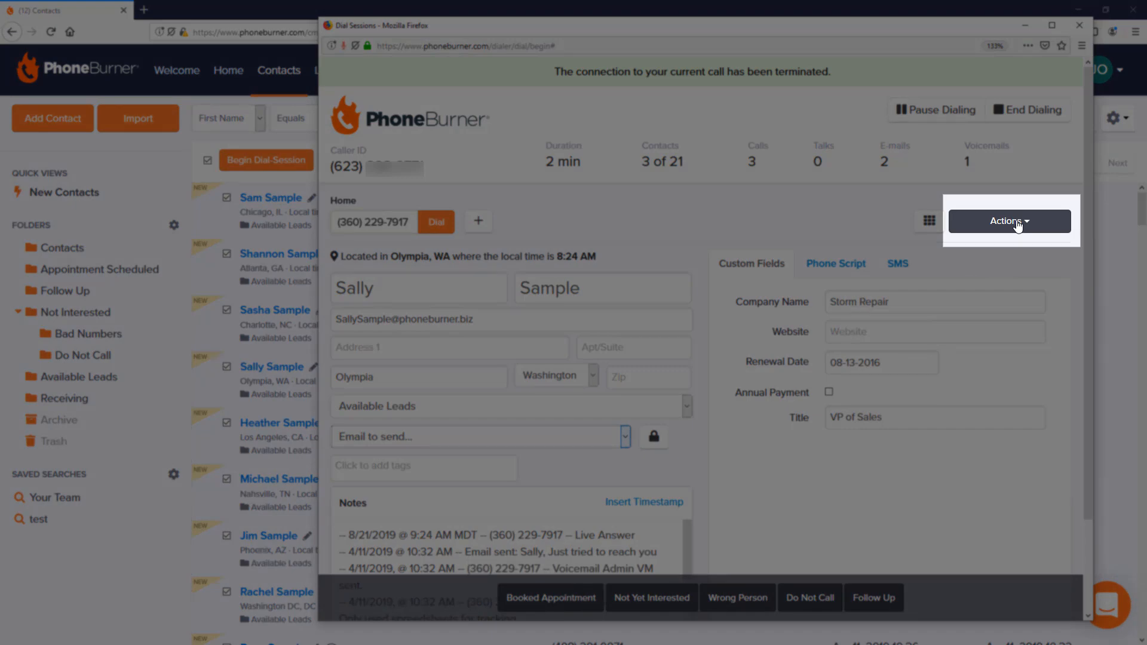
Schedule a follow-up for Sally Sample with an event on Friday 8/23 at 2 PM.
left_click(1008, 221)
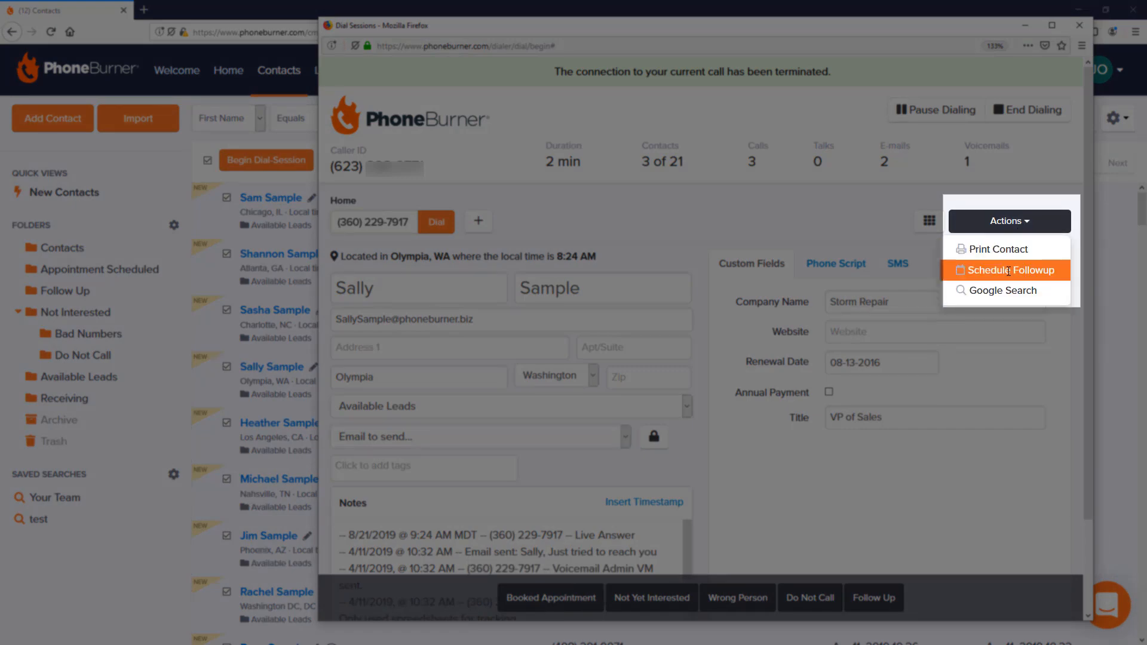
left_click(1006, 269)
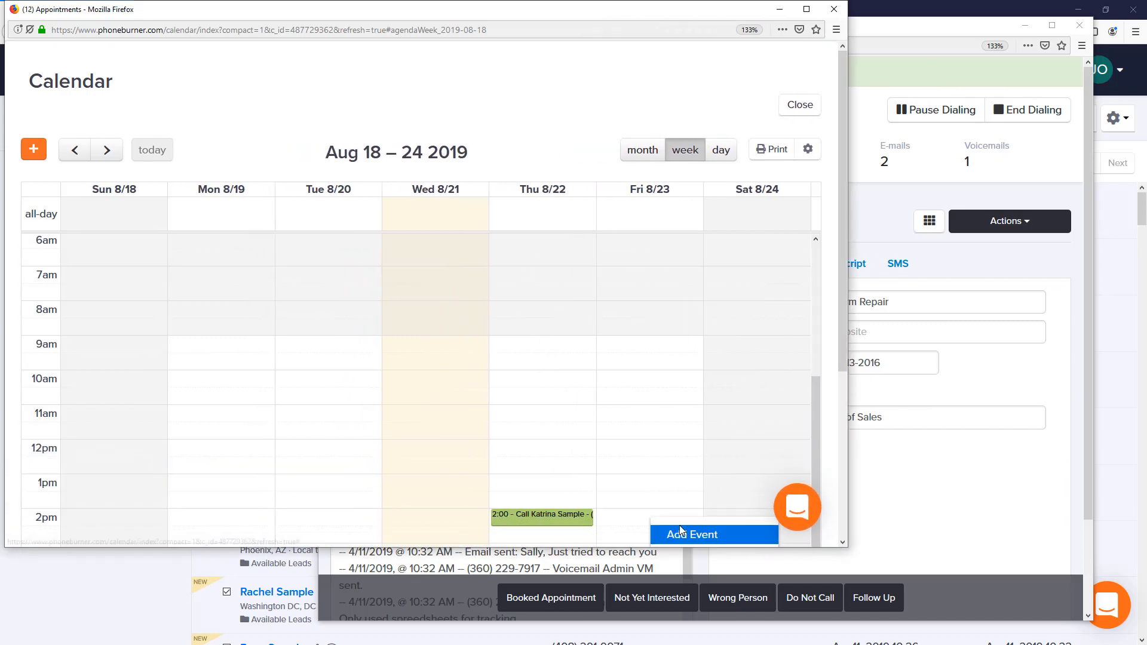
left_click(690, 534)
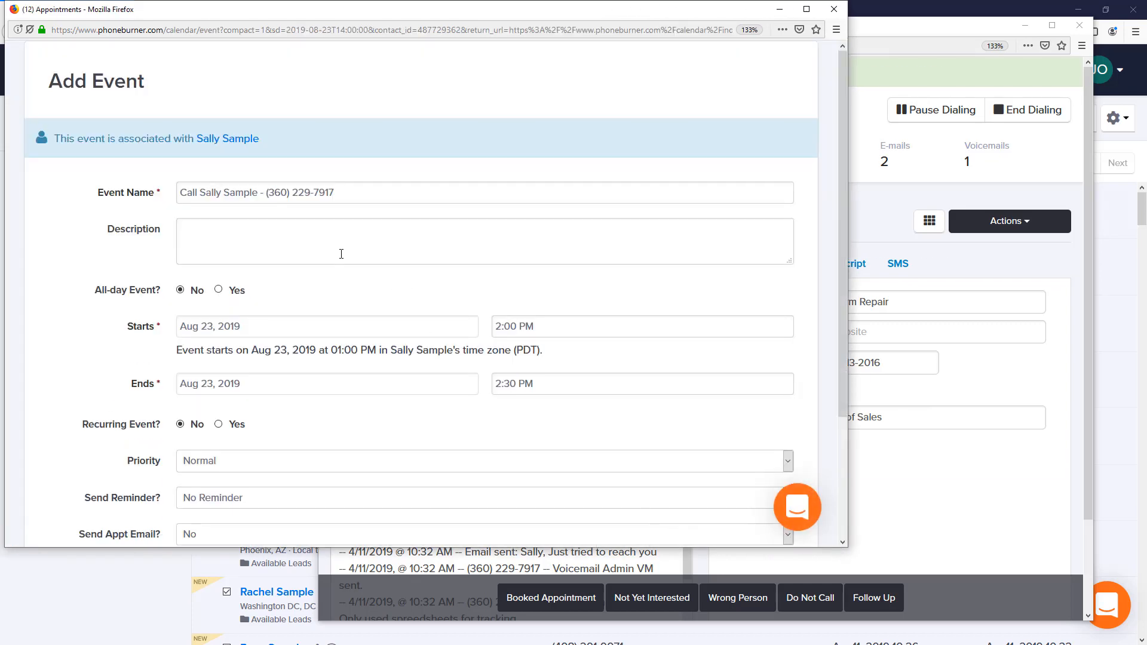
Set the appointment email to 'Appointment - New' and save the follow-up call event.
scroll("down", 3)
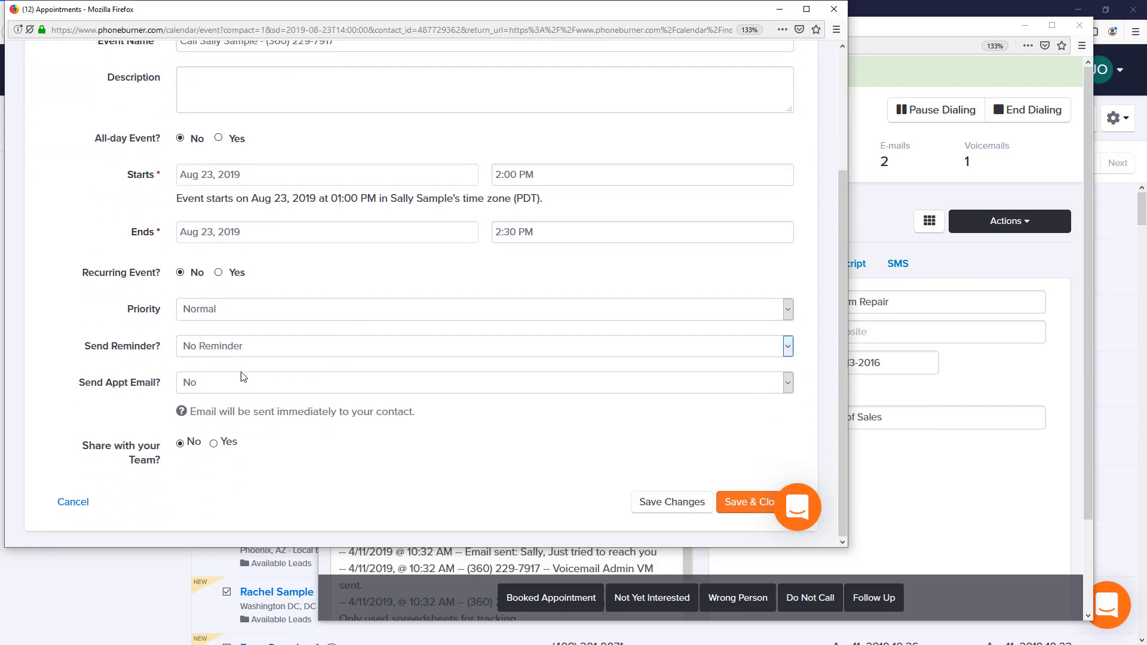
double_click(119, 382)
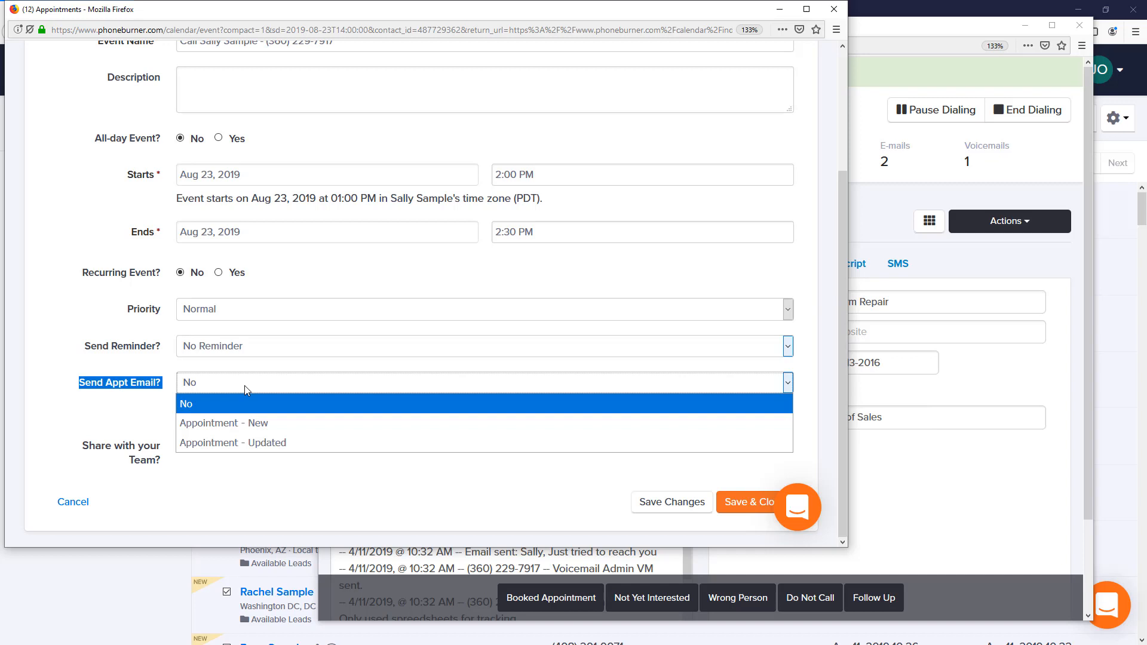
mouse_move(239, 418)
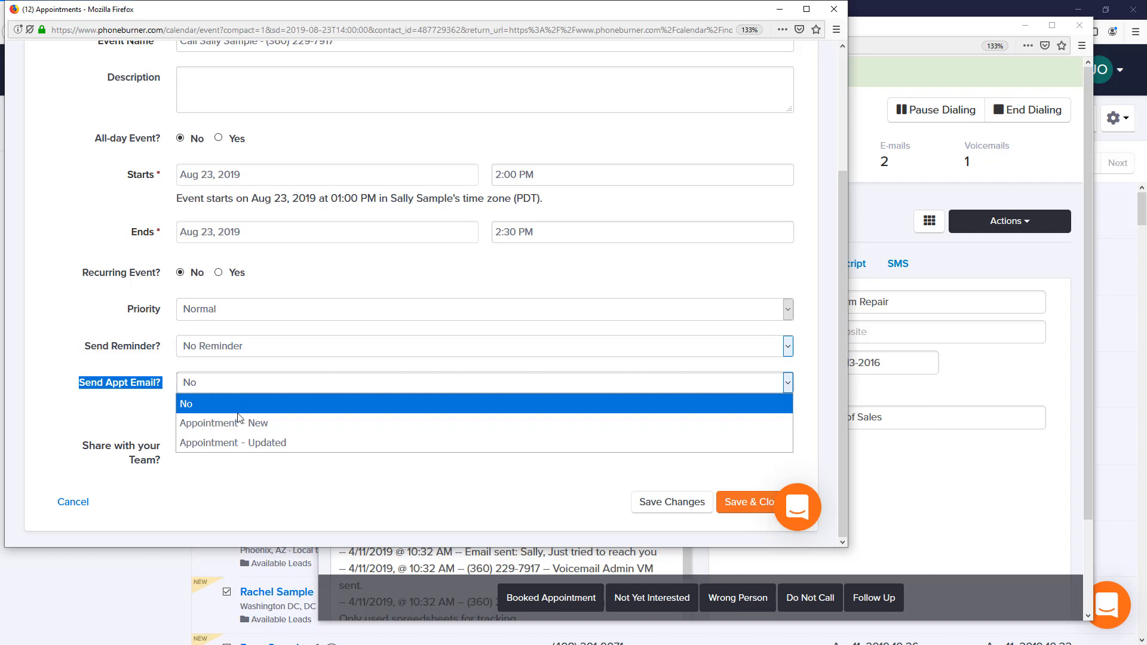
left_click(223, 423)
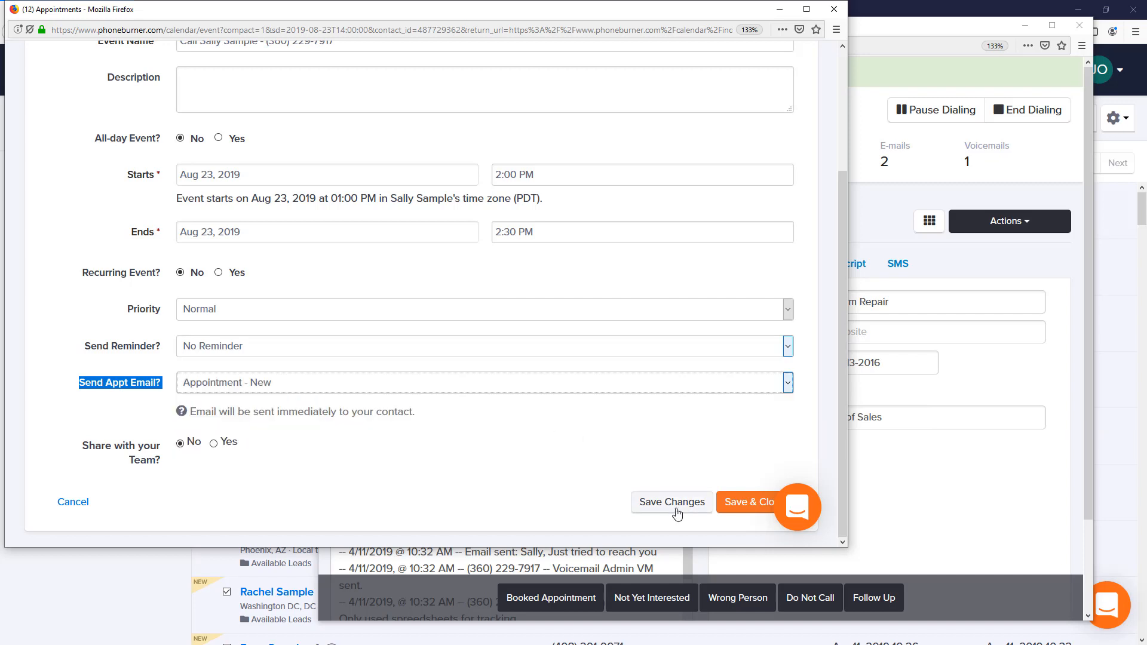
left_click(748, 502)
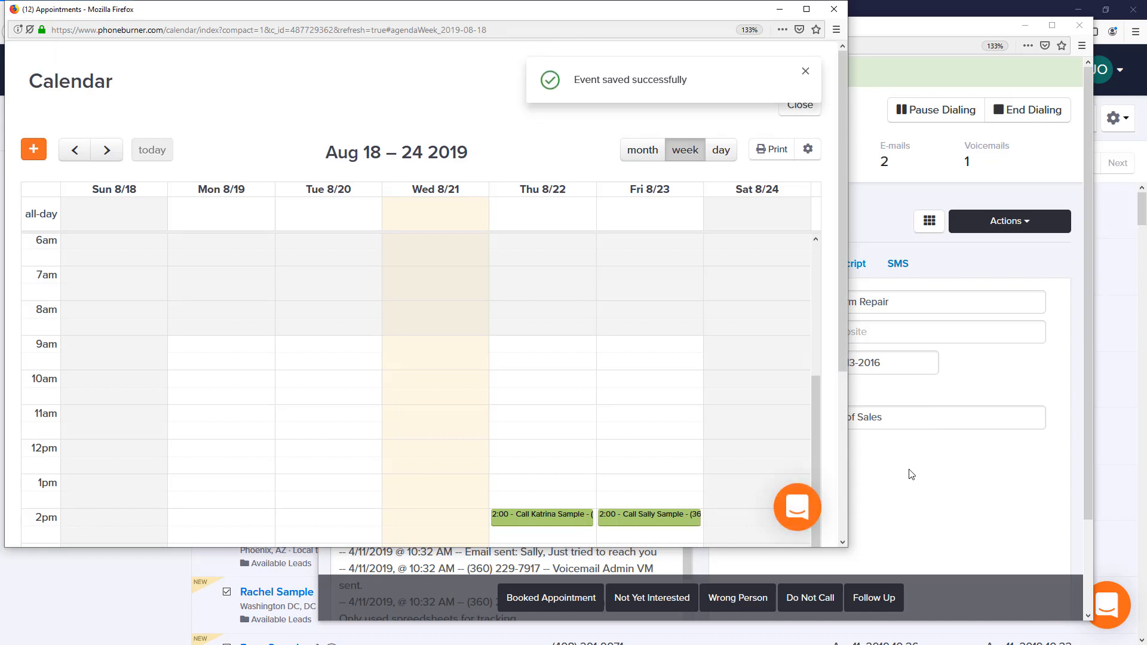
left_click(805, 71)
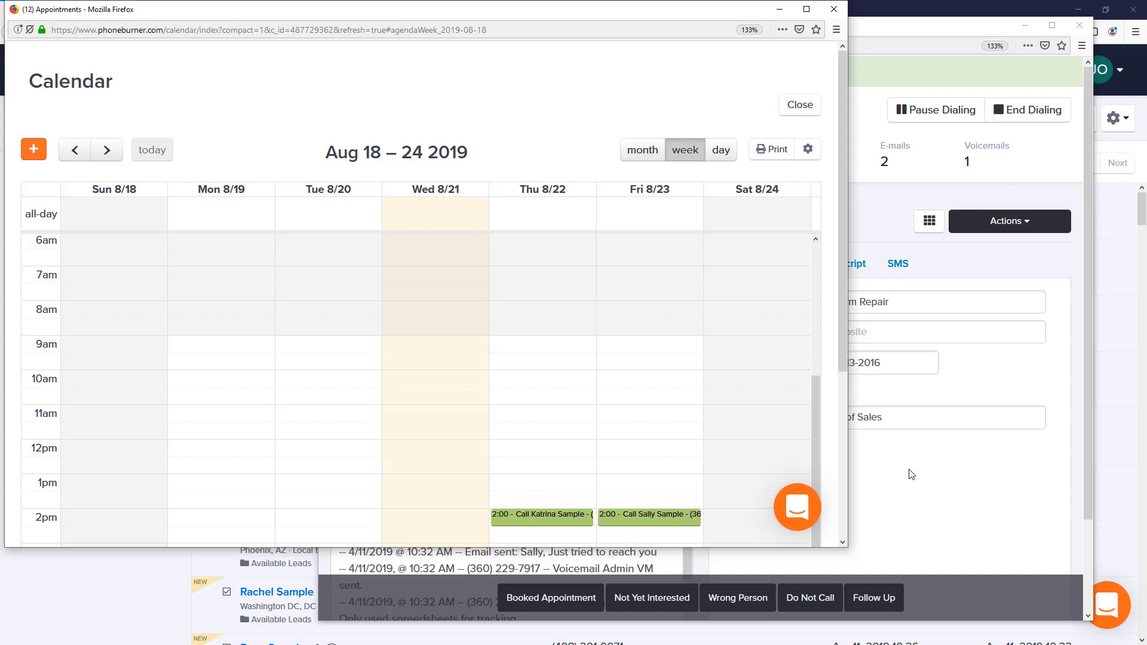